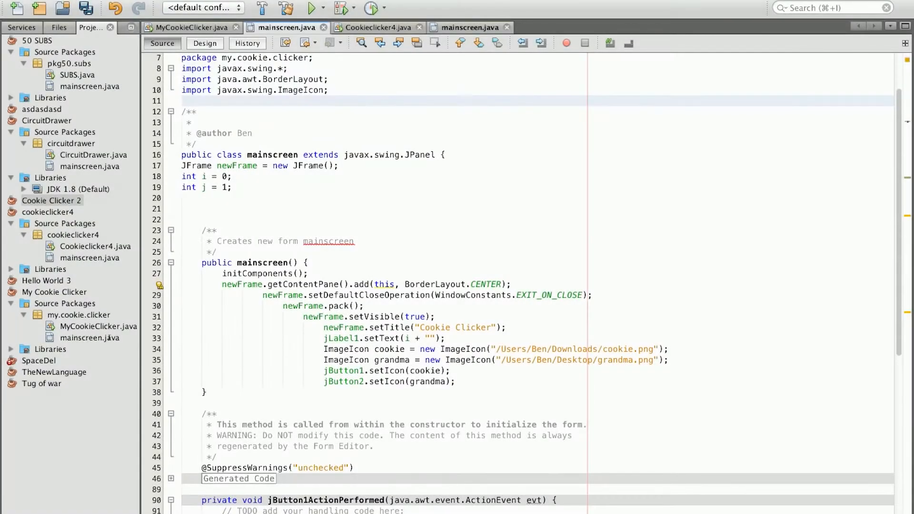
Add 'import java.util.TimerTask;' to mainscreen.java using code completion
text(import java.util.)
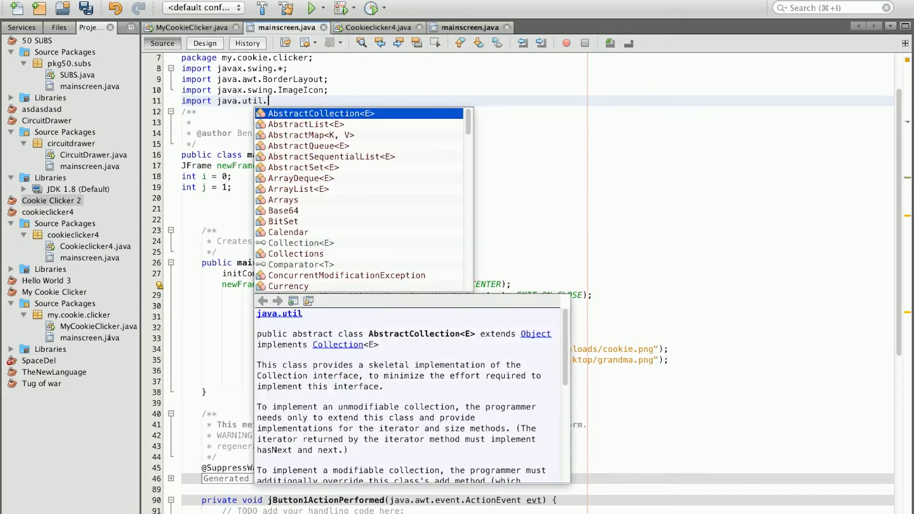
text(TimerTask;)
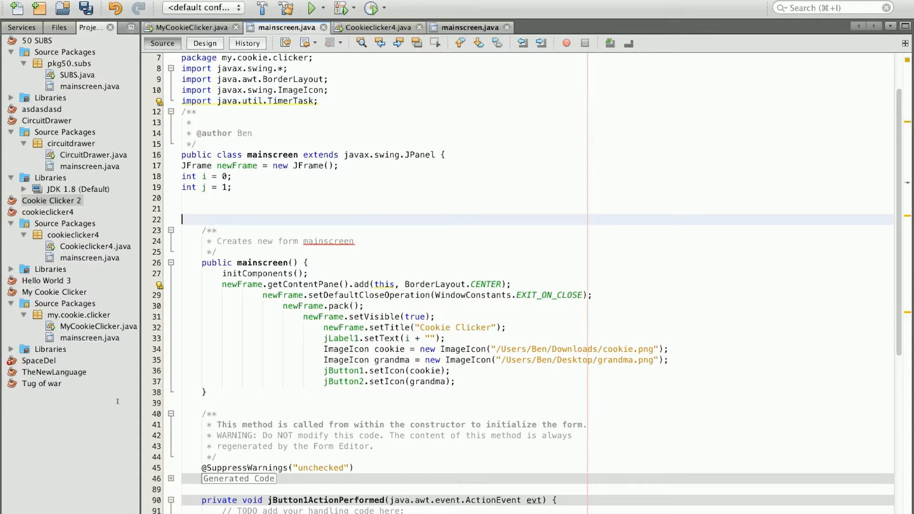
Declare the field 'java.util.Timer t = new java.util.Timer();' below the int fields
text(java.u)
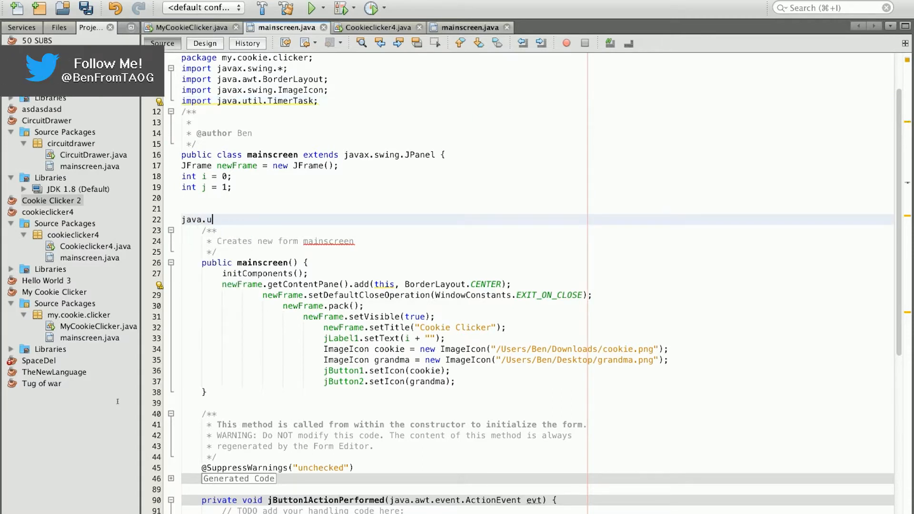
text(til.Timer)
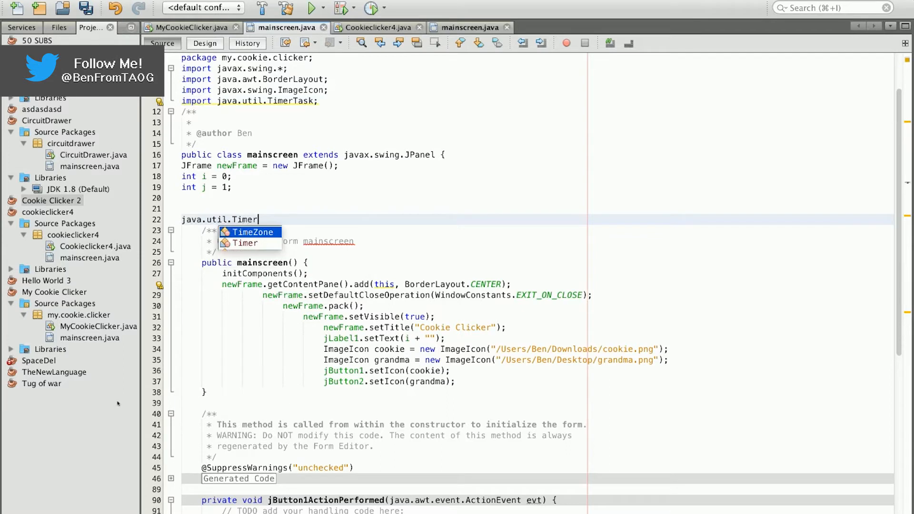
text(t = new j)
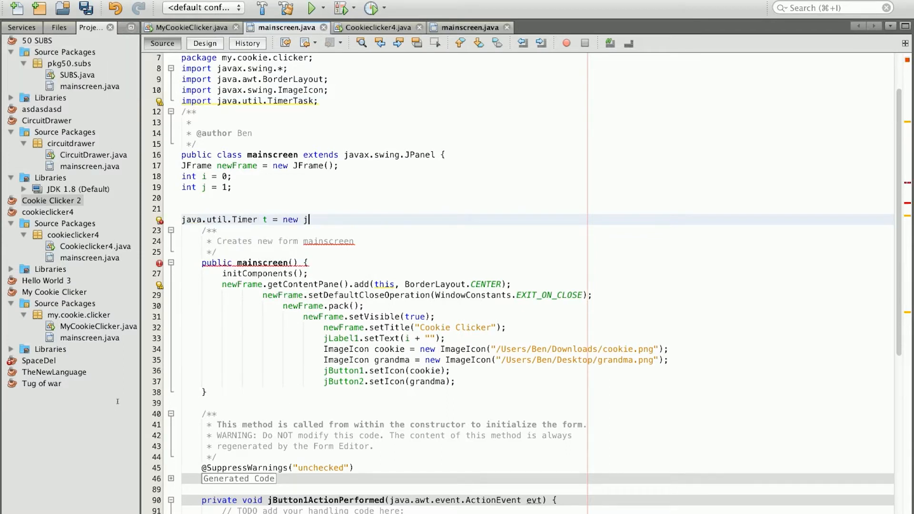
text(ava.util)
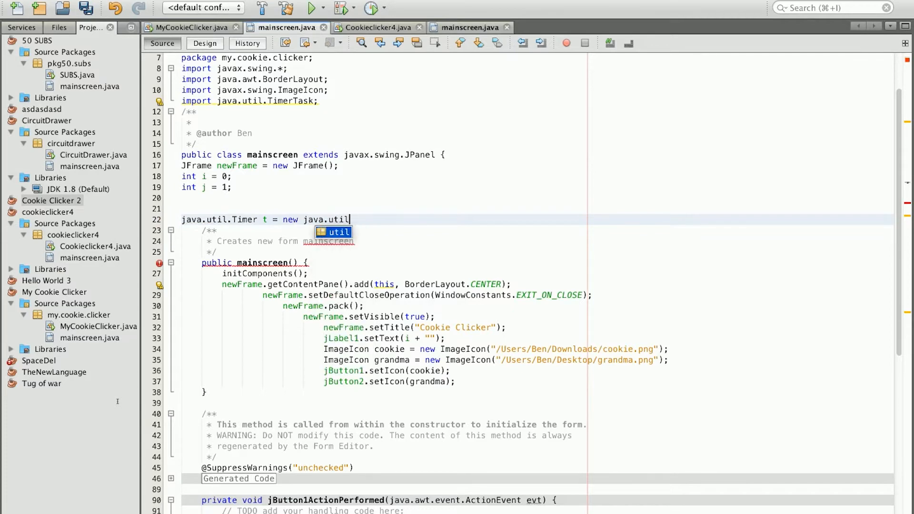
text(.Timer)
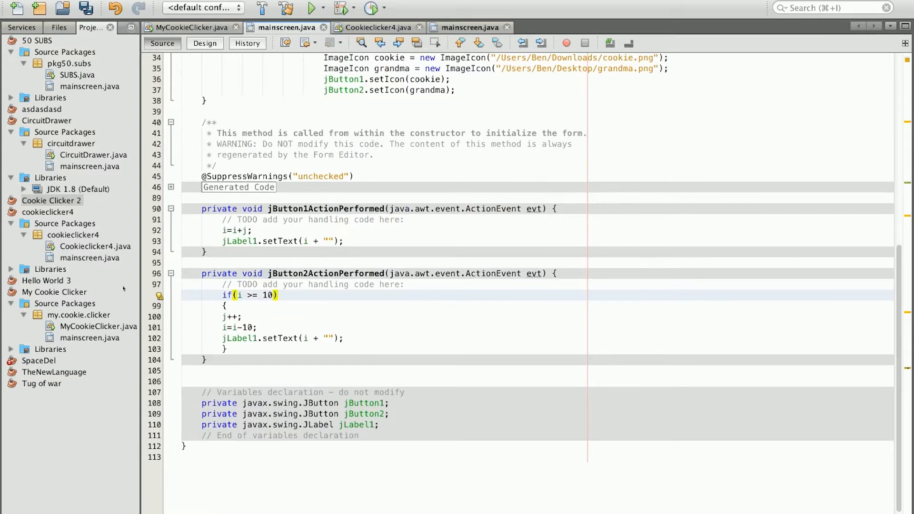
Toggle Design and Source, then add an empty line after jLabel1.setText in jButton2ActionPerformed
click(205, 43)
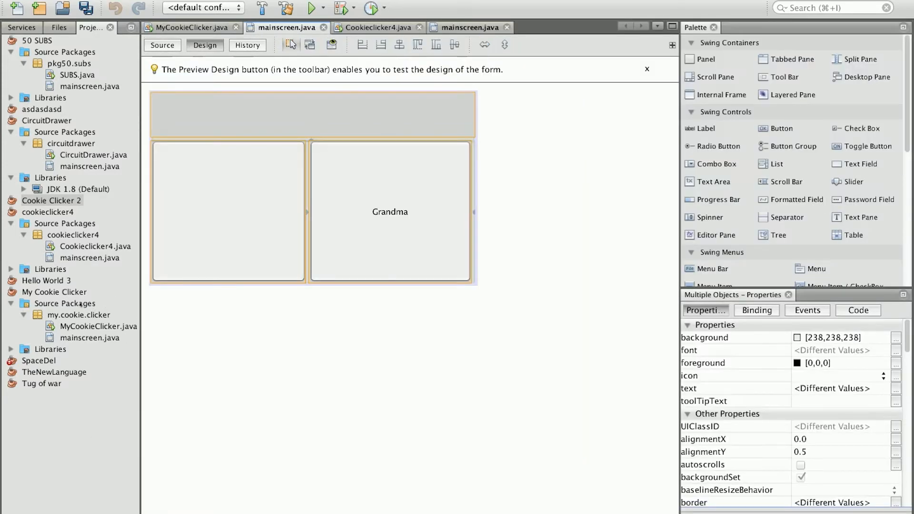
click(162, 44)
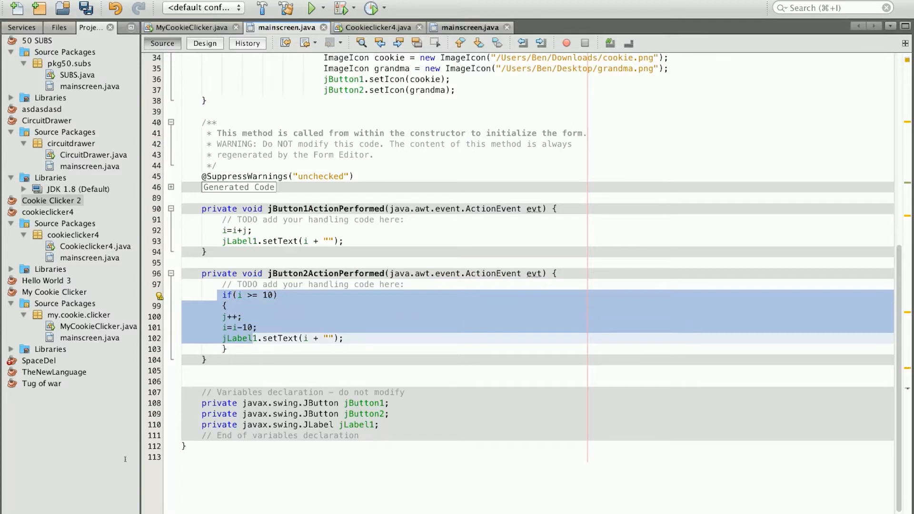
click(226, 305)
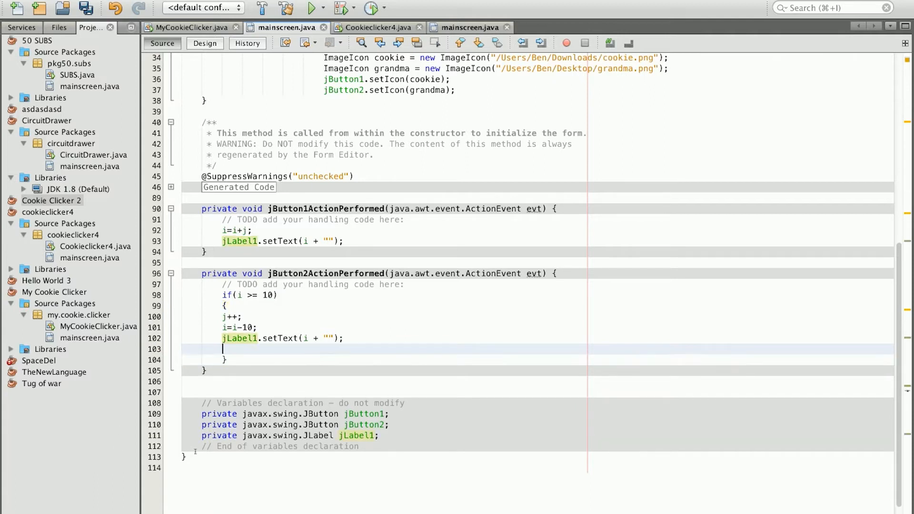
Start a t.schedule call with a new anonymous TimerTask() body
text(t.schedule()
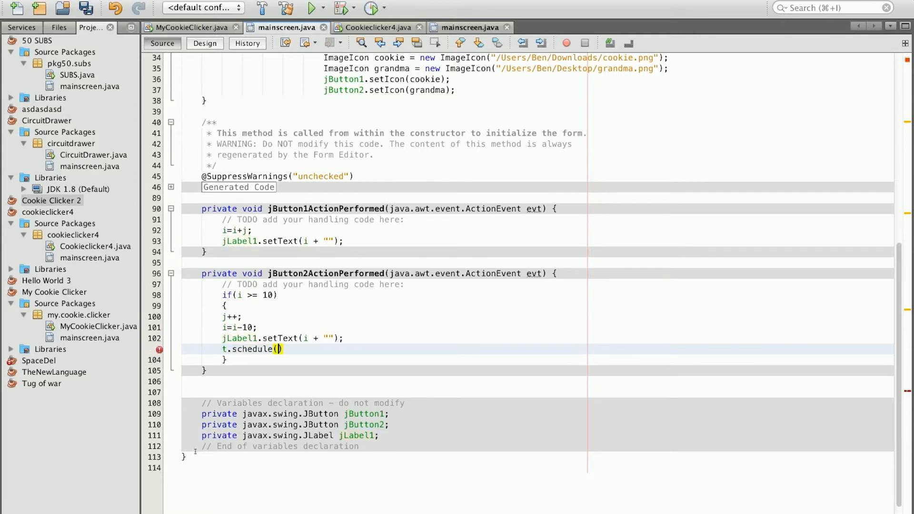
text(new)
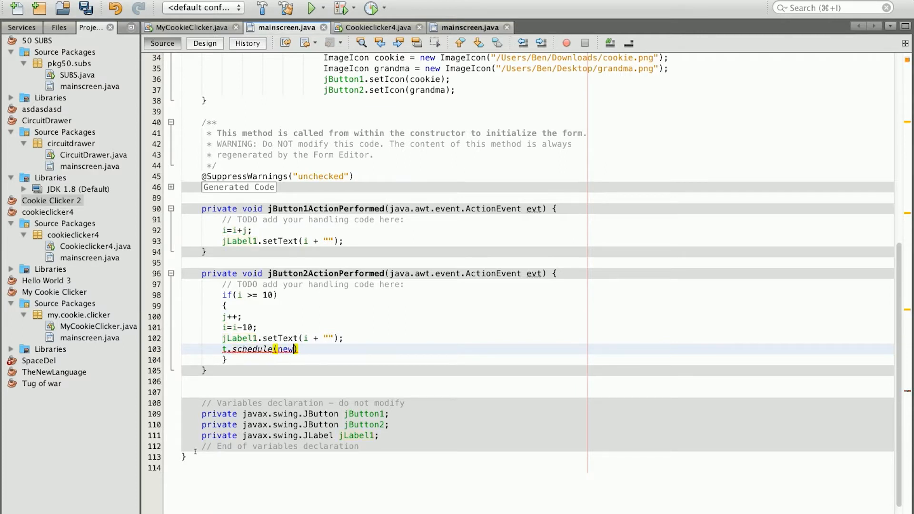
text(Ti)
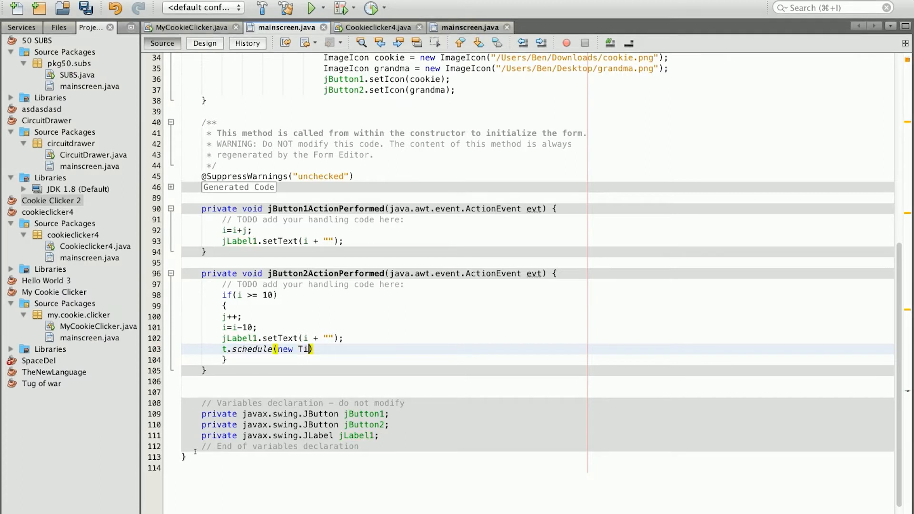
text(merTask)
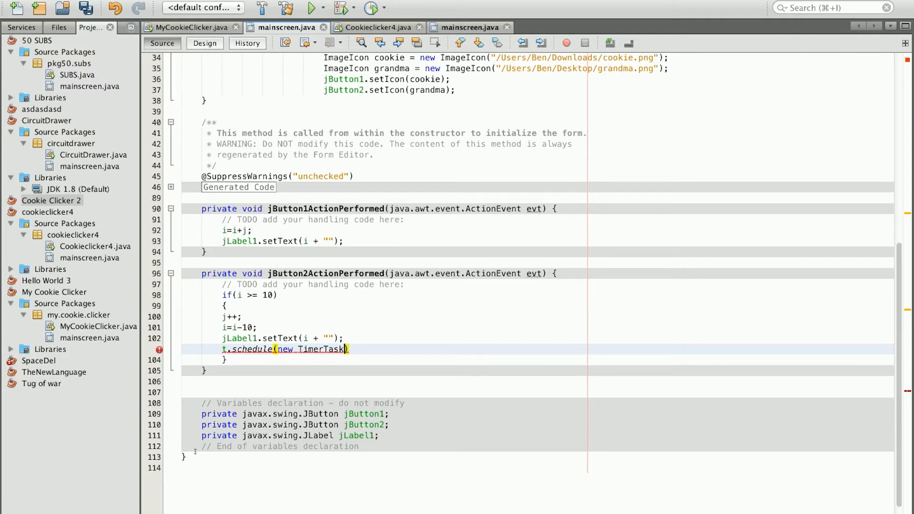
text(())
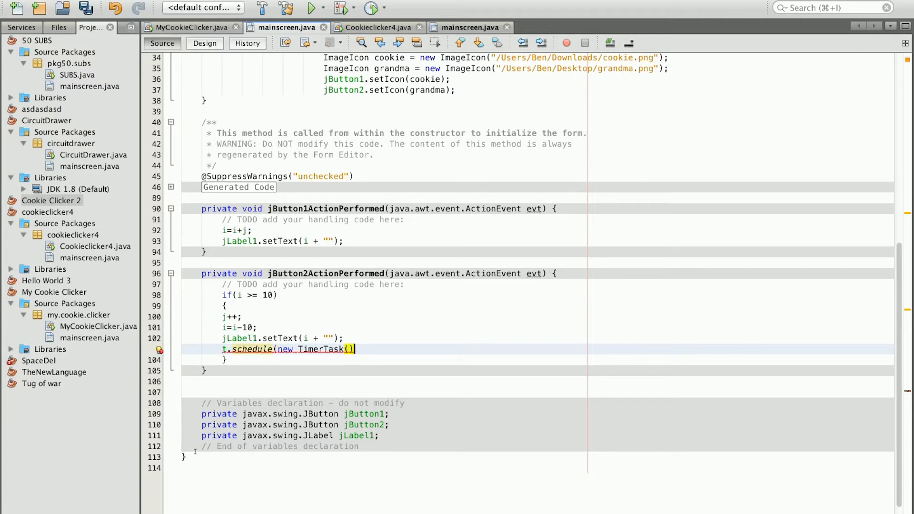
text({)
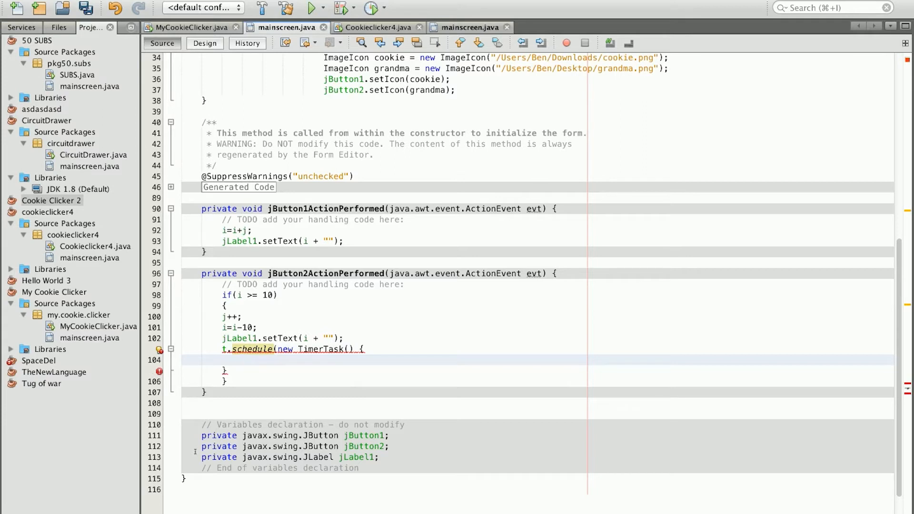
text(@)
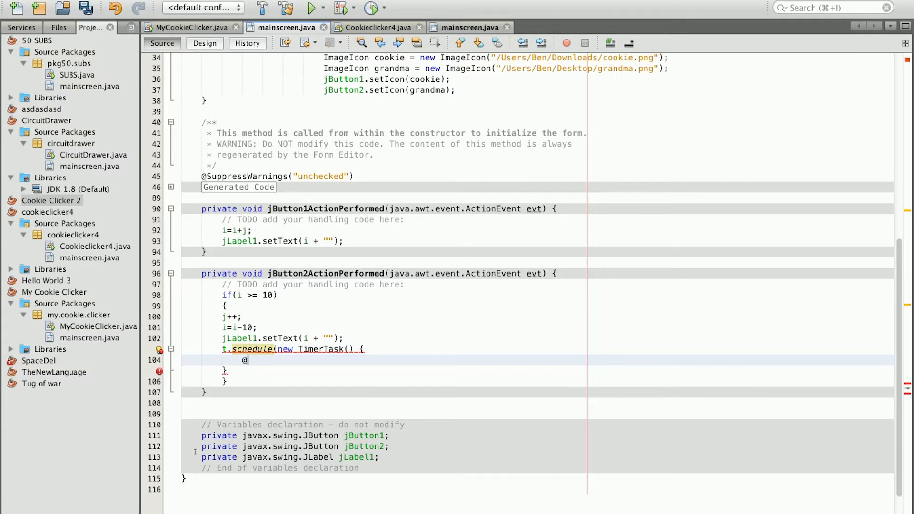
text(Override)
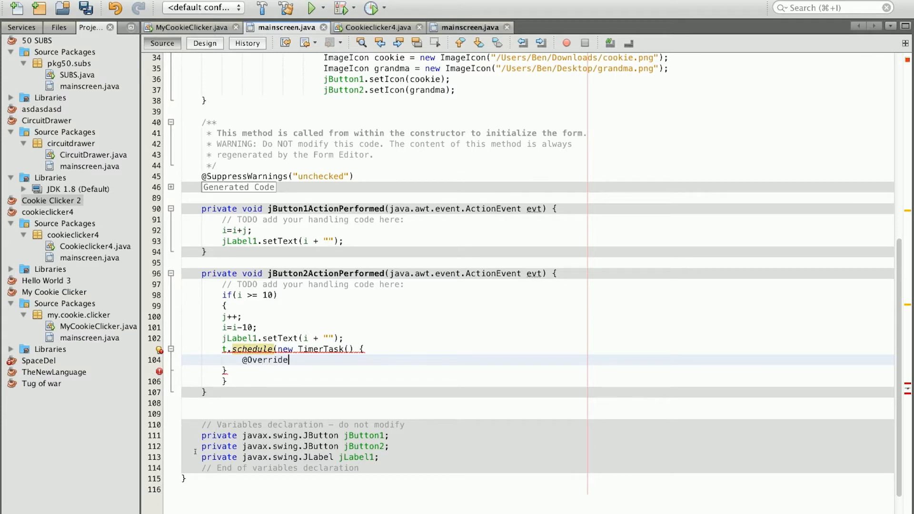
key(enter)
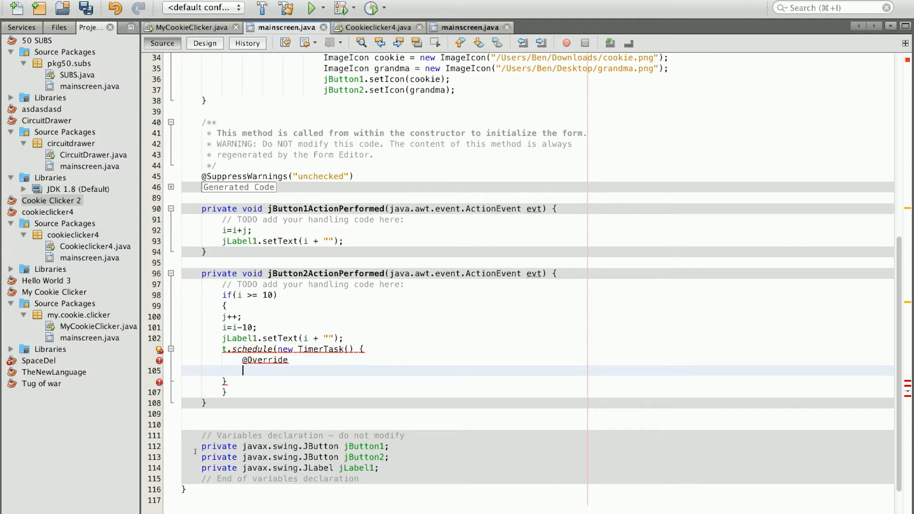
text(public v)
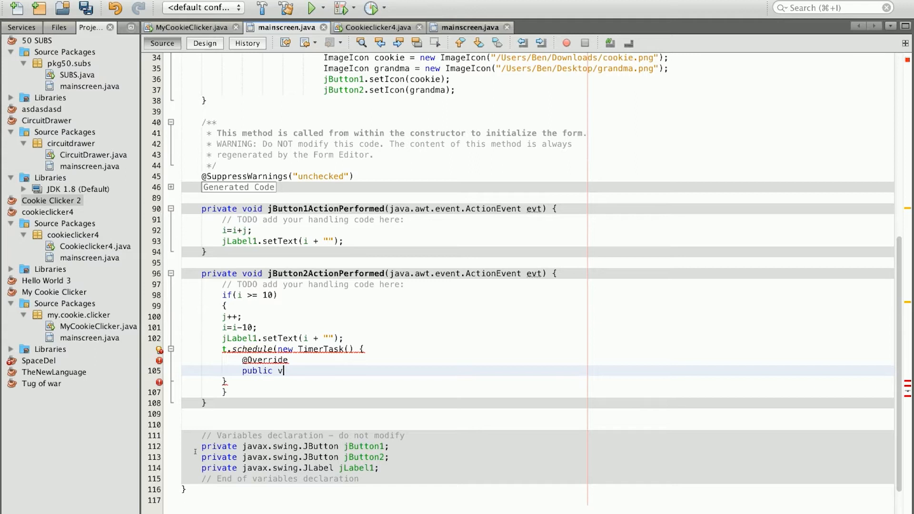
text(oid run() {)
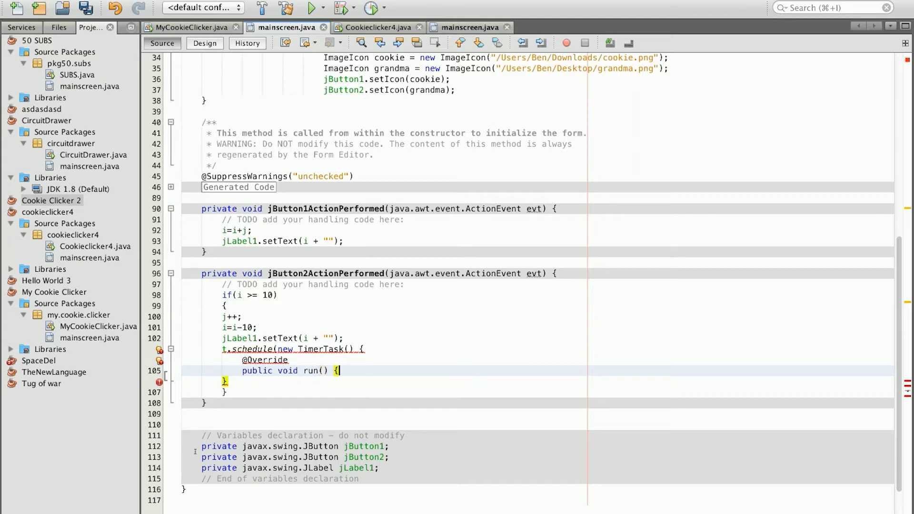
key(enter)
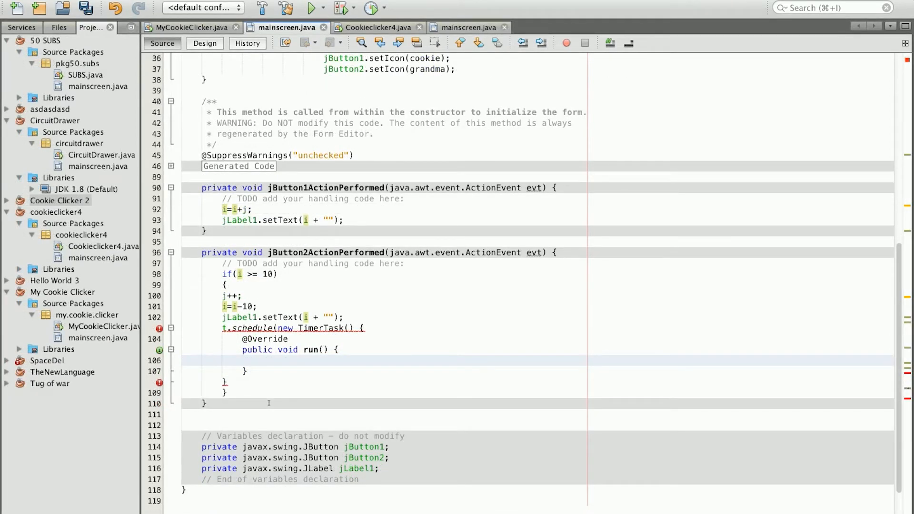
Fill run() with 'i=i+j-1;' and 'jLabel1.setText(""+i);'
text(i=i+)
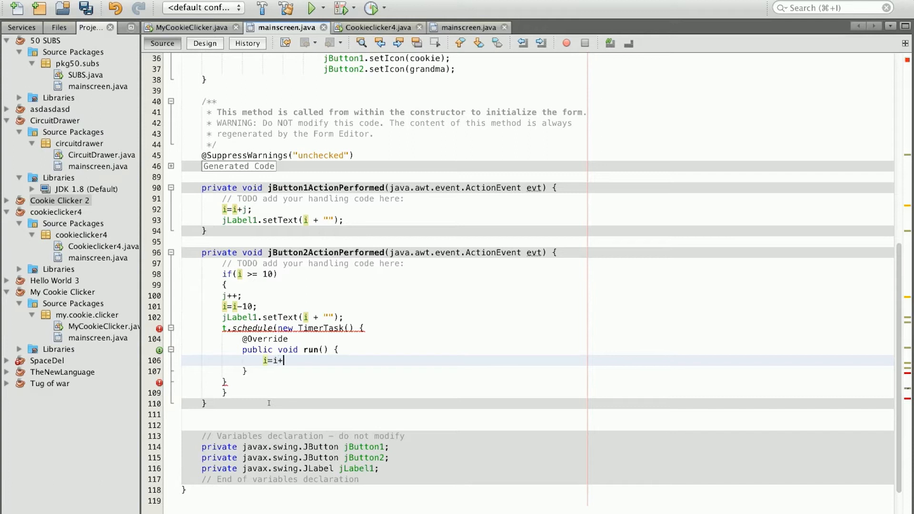
text(j-)
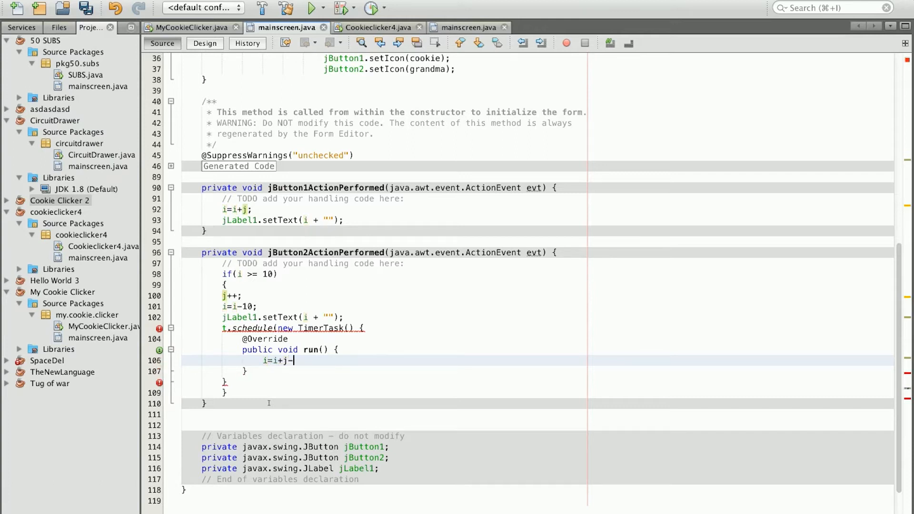
text(1;)
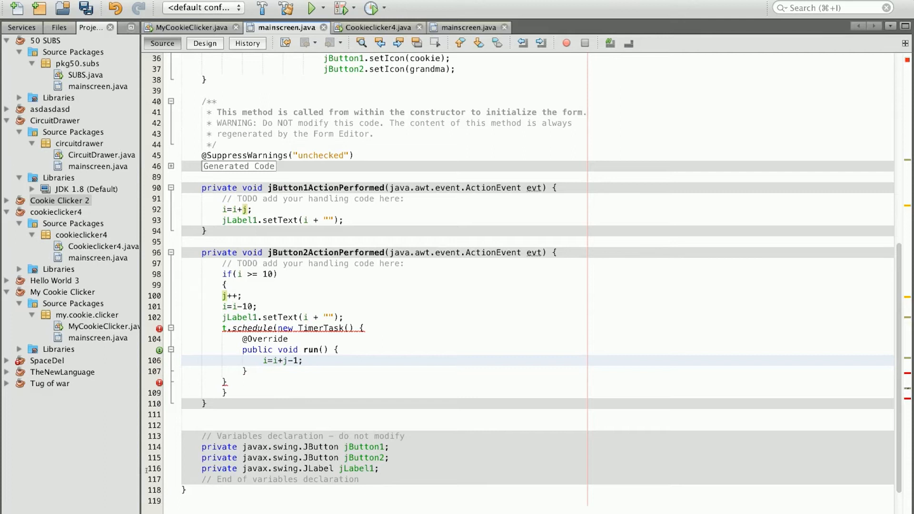
double_click(291, 360)
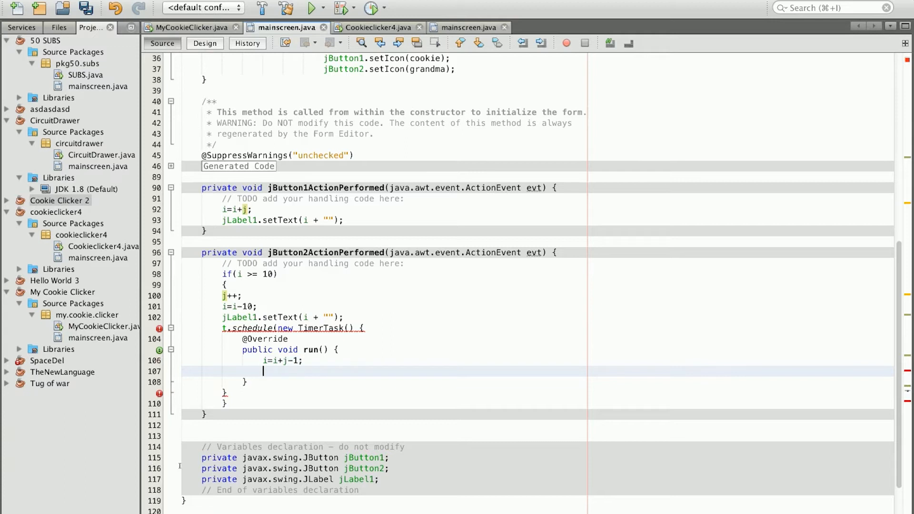
text(jLabel1.)
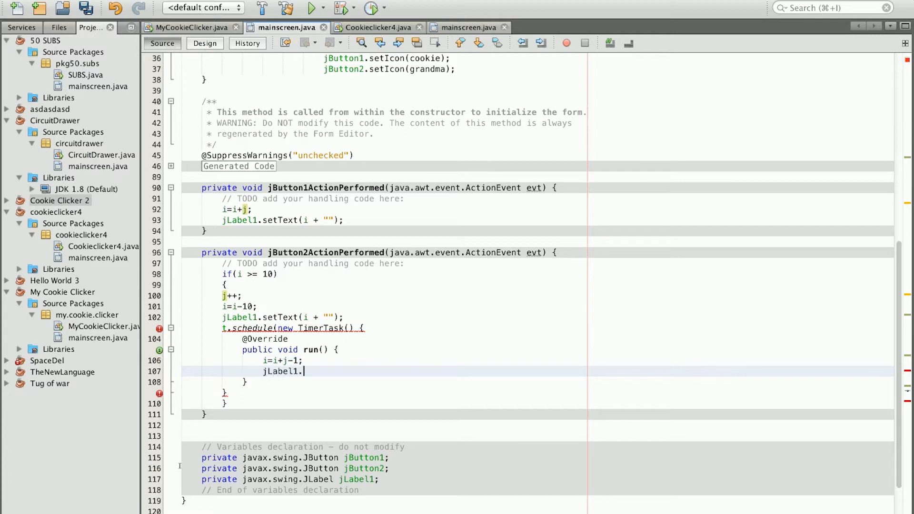
text(setText)
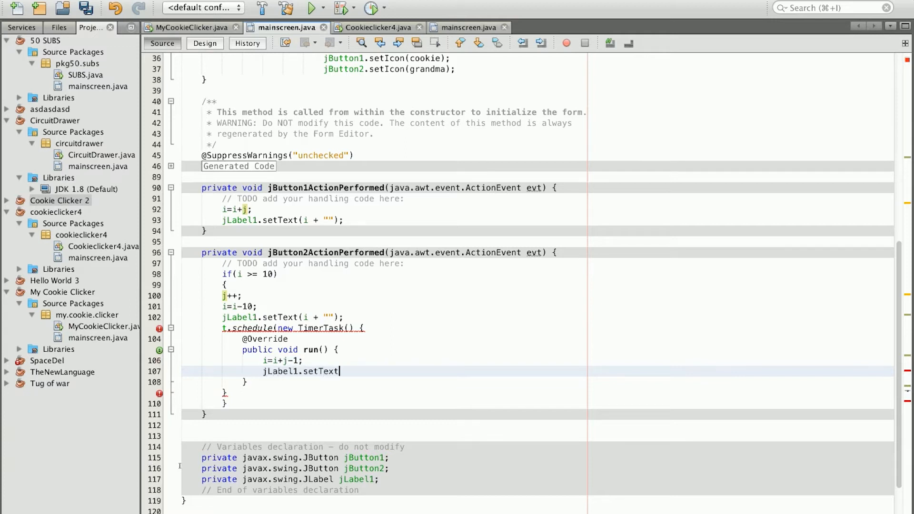
text((""))
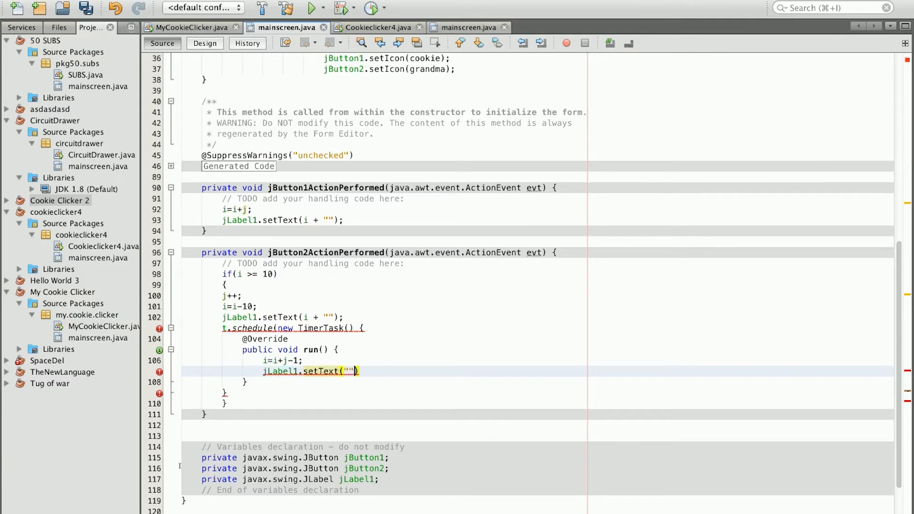
text(+i)
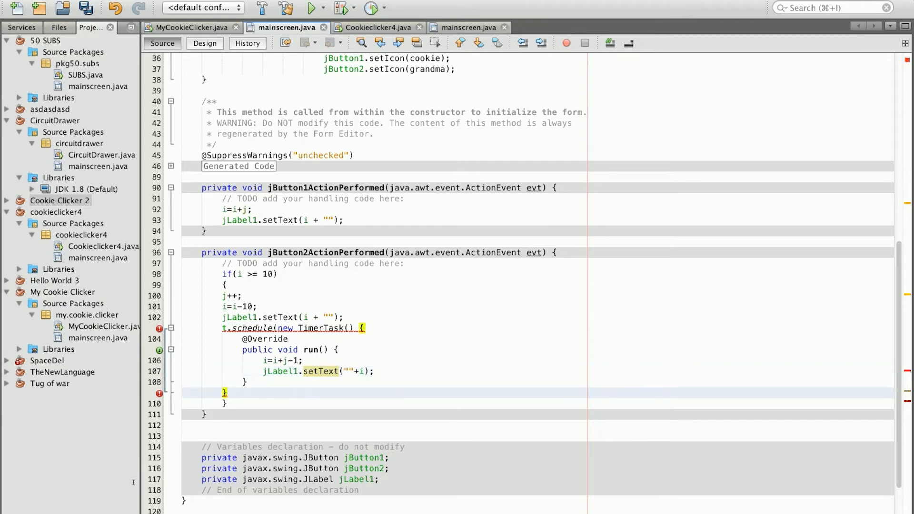
Complete the t.schedule call with a 5000 ms delay and 5000 ms period
text(, 50)
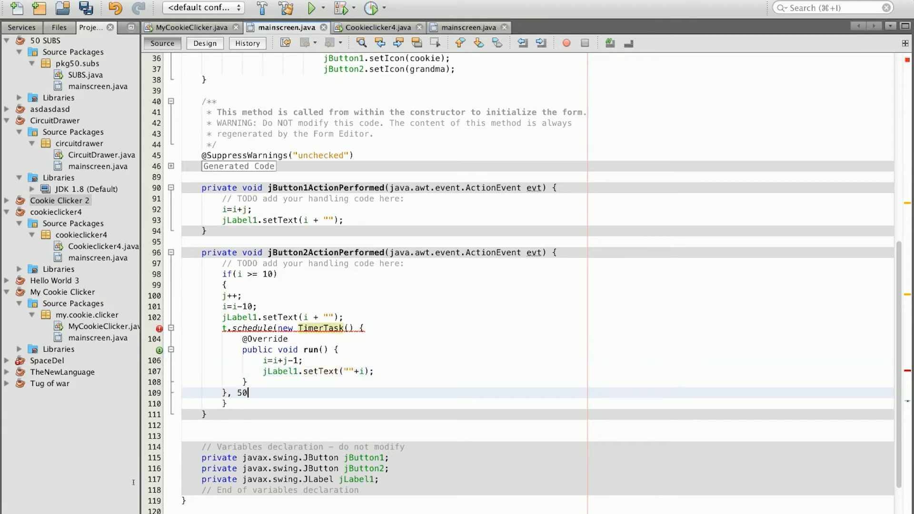
text(5000, 5000);)
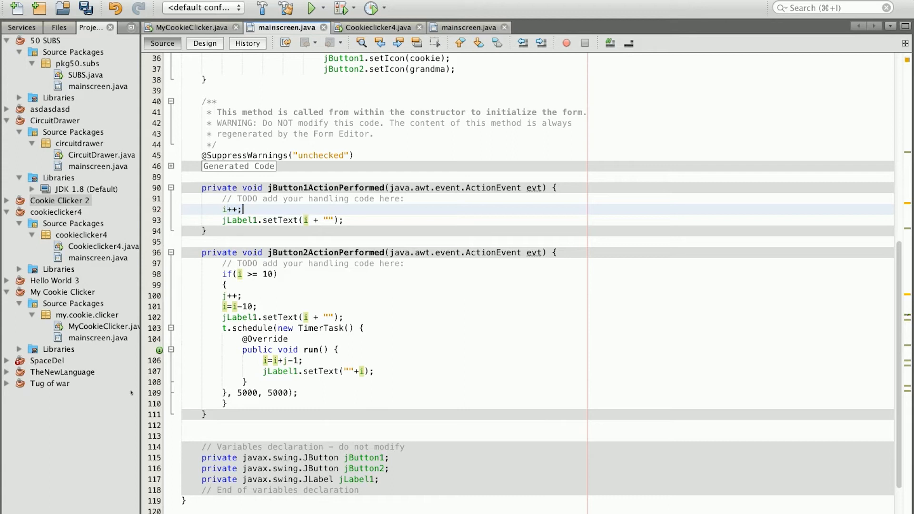
mouse_move(109, 425)
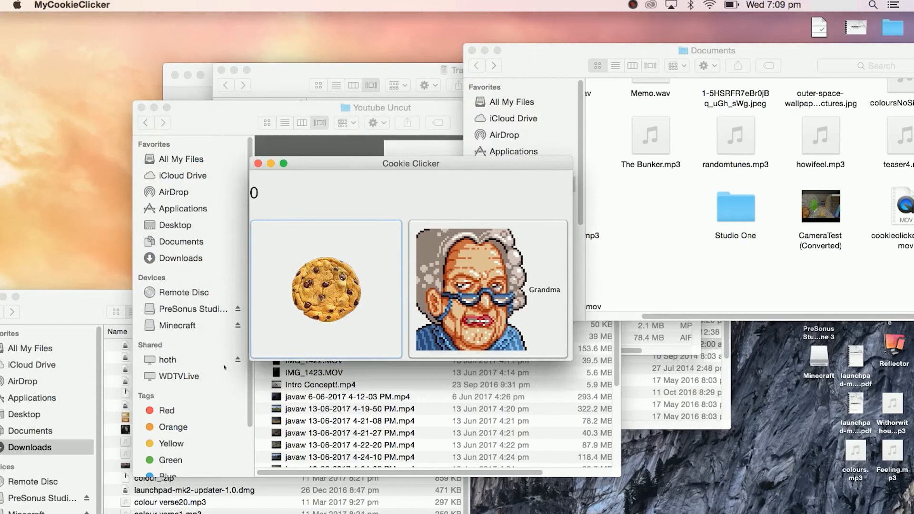
Run the game, click the cookie three times, and buy a grandma for ten cookies
click(325, 290)
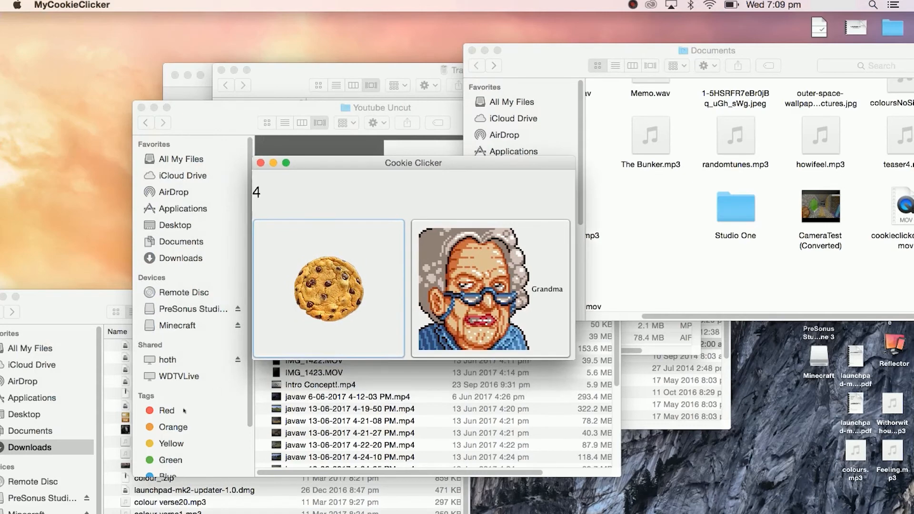
click(328, 288)
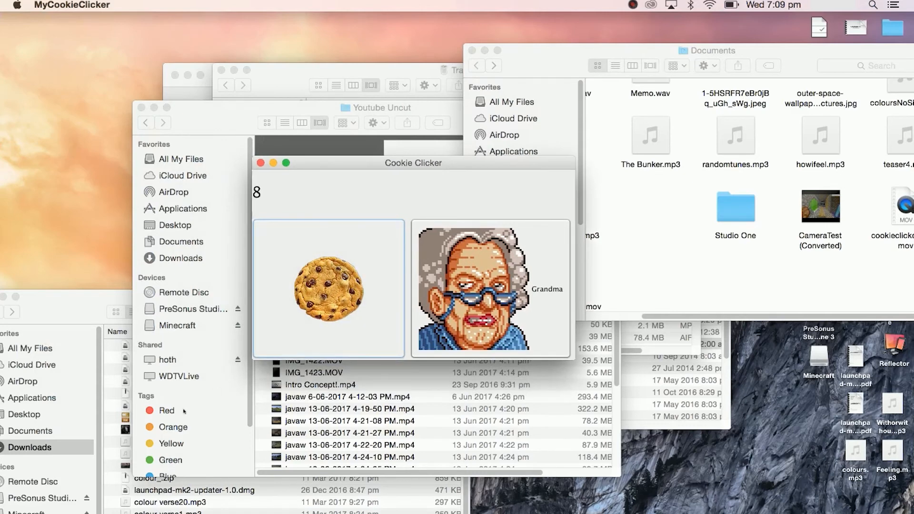
click(328, 288)
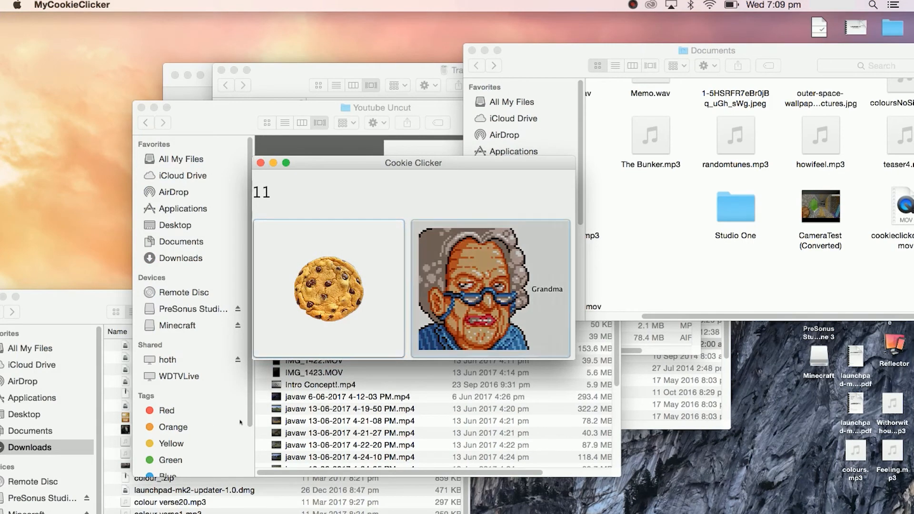
click(490, 288)
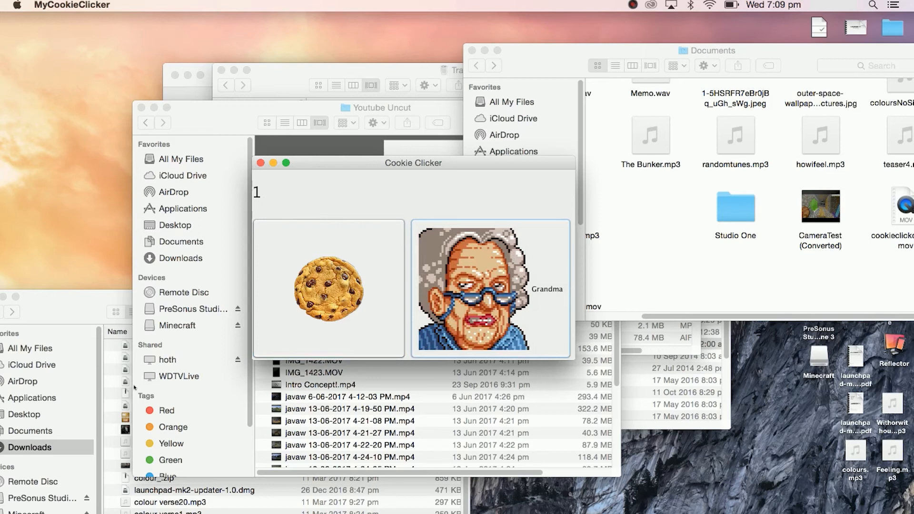
Earn three more cookies, buy another grandma, then quit the game
click(327, 290)
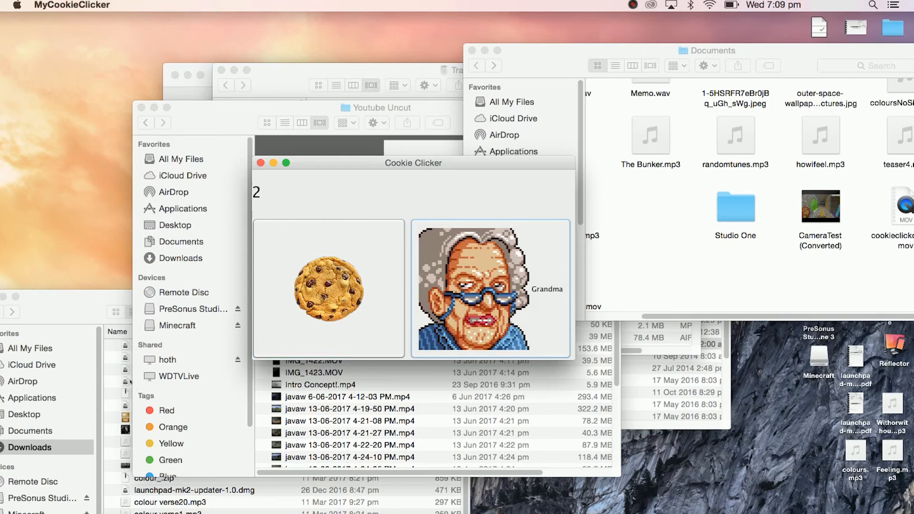
click(328, 290)
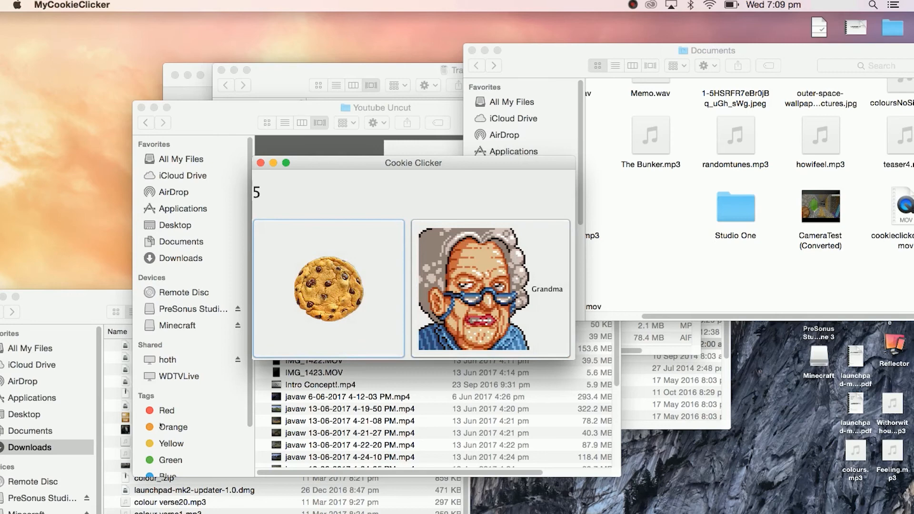
click(326, 290)
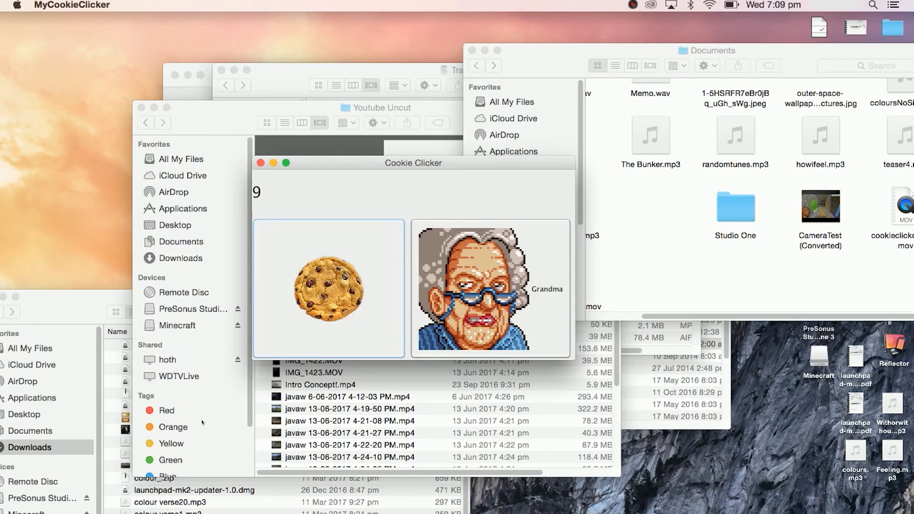
click(490, 289)
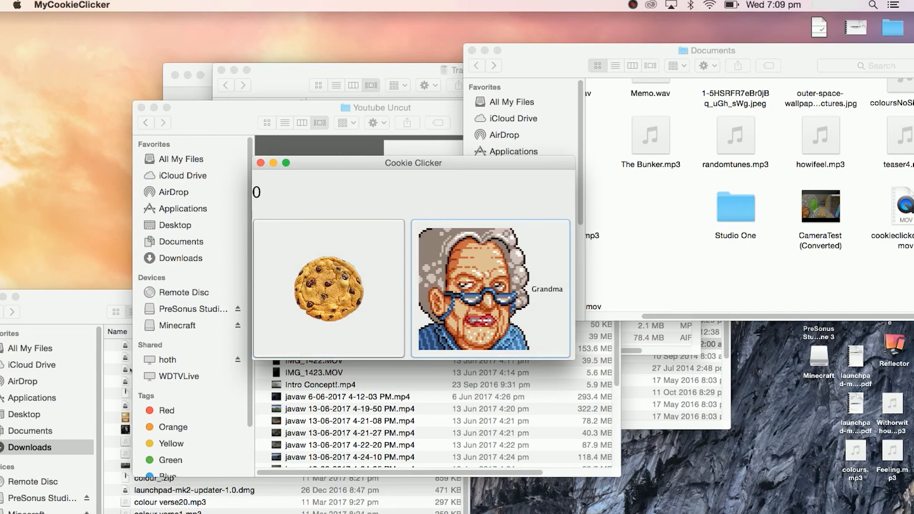
click(261, 162)
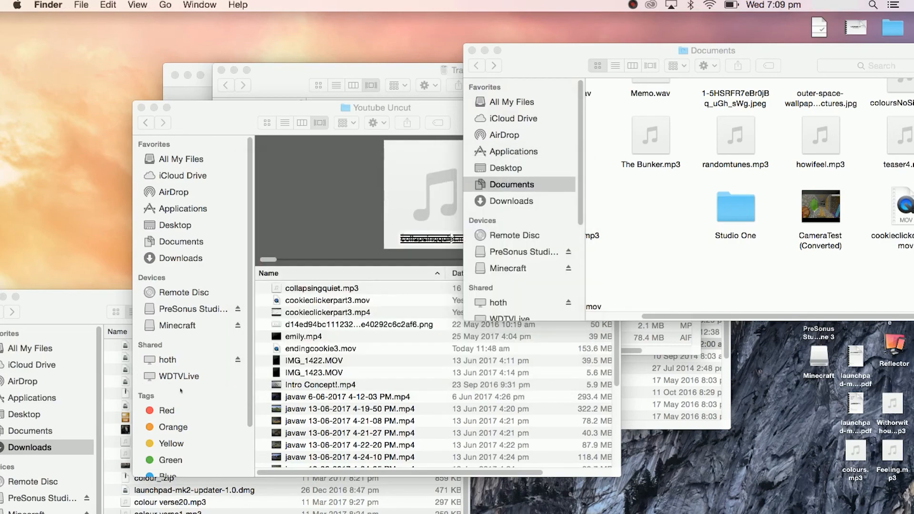